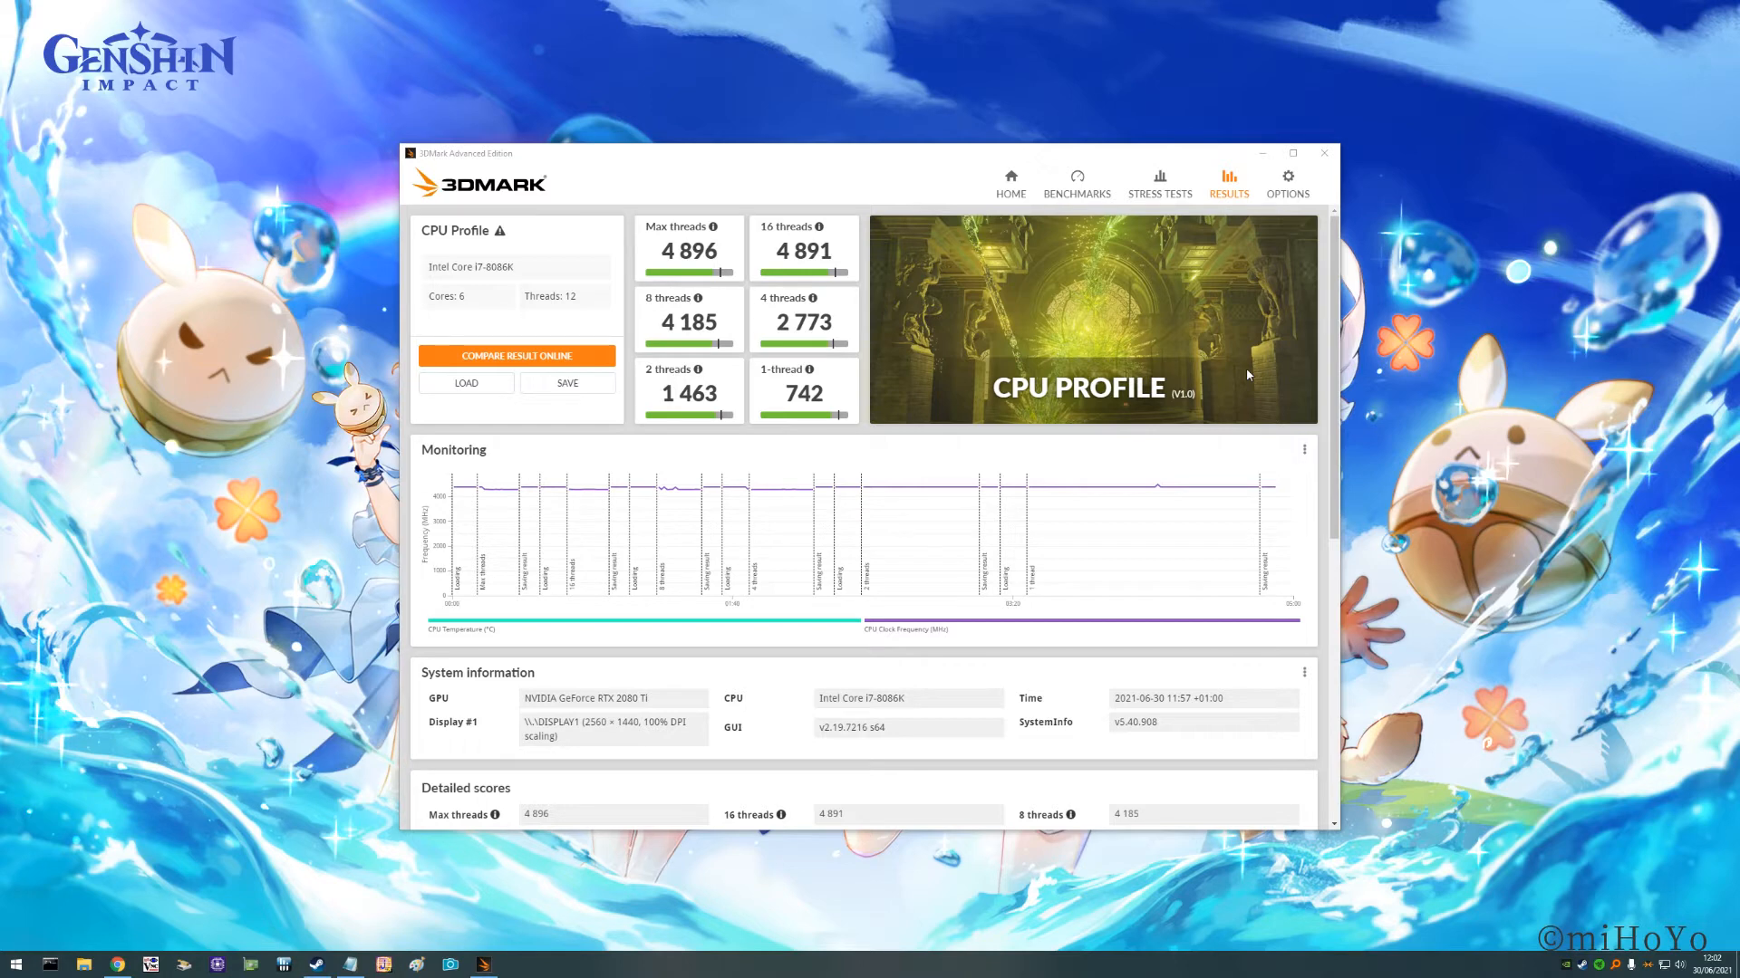
Show the CPU Profile results full-screen down at the Detailed monitoring temperature and frequency graphs.
{"action": "left_click", "coordinate": [1290, 152]}
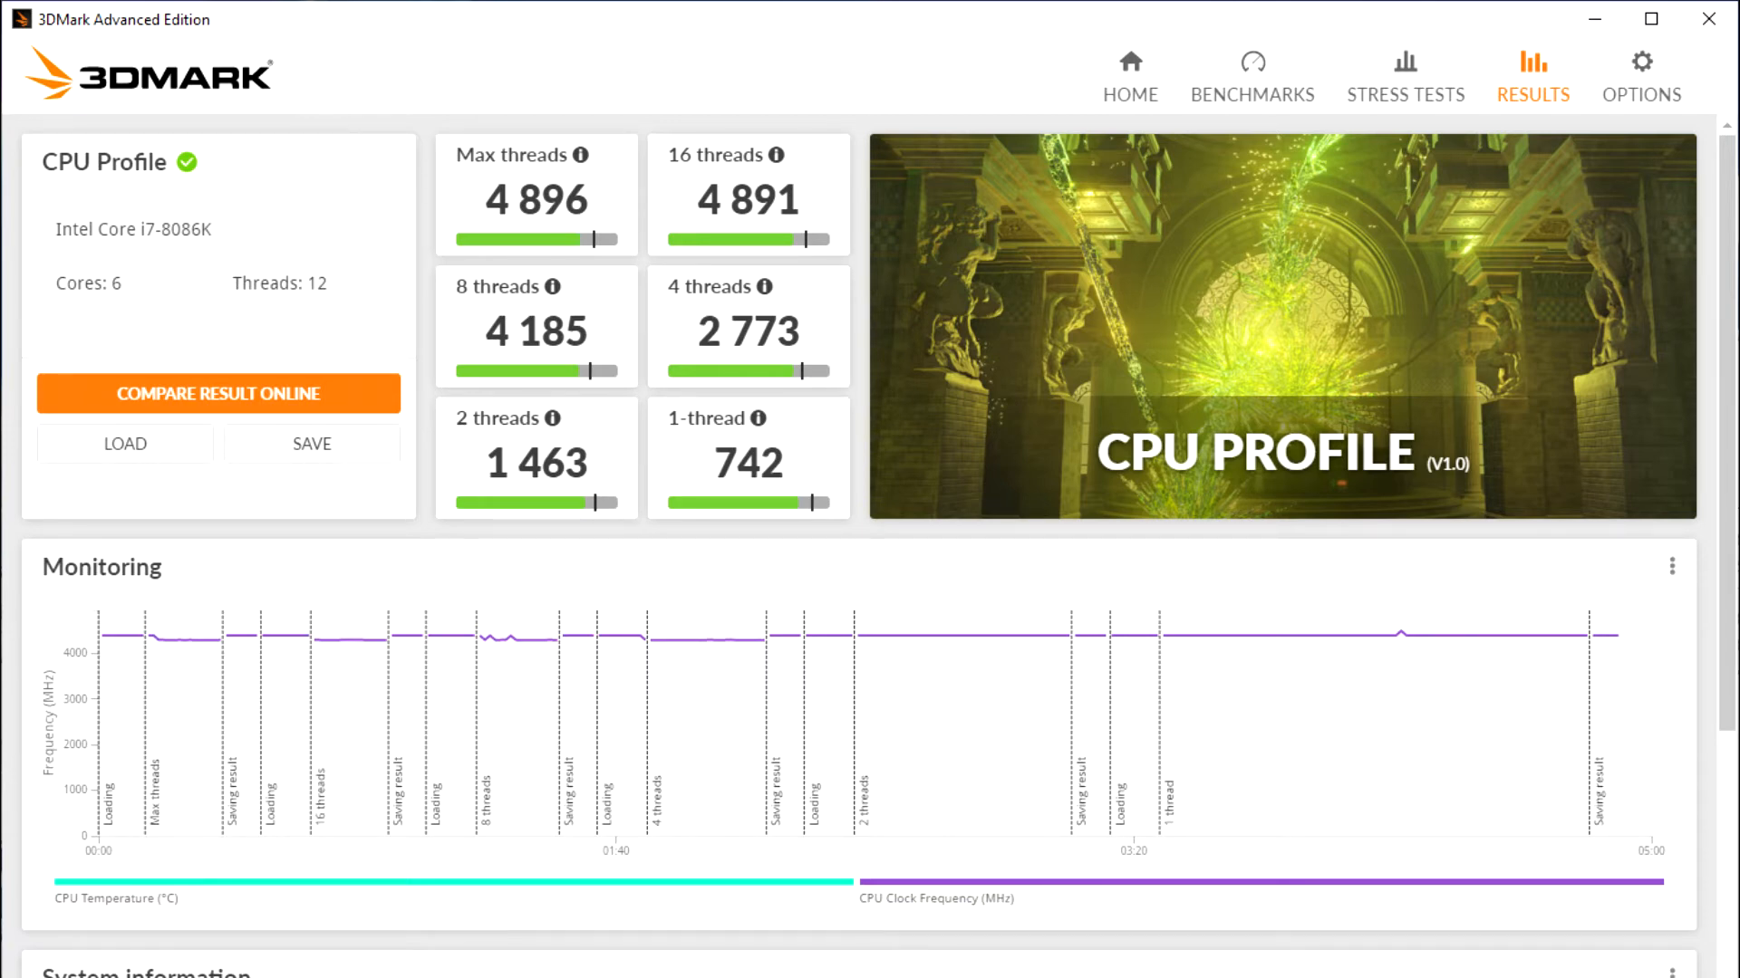
{"action": "scroll", "scroll_direction": "down", "scroll_amount": 3}
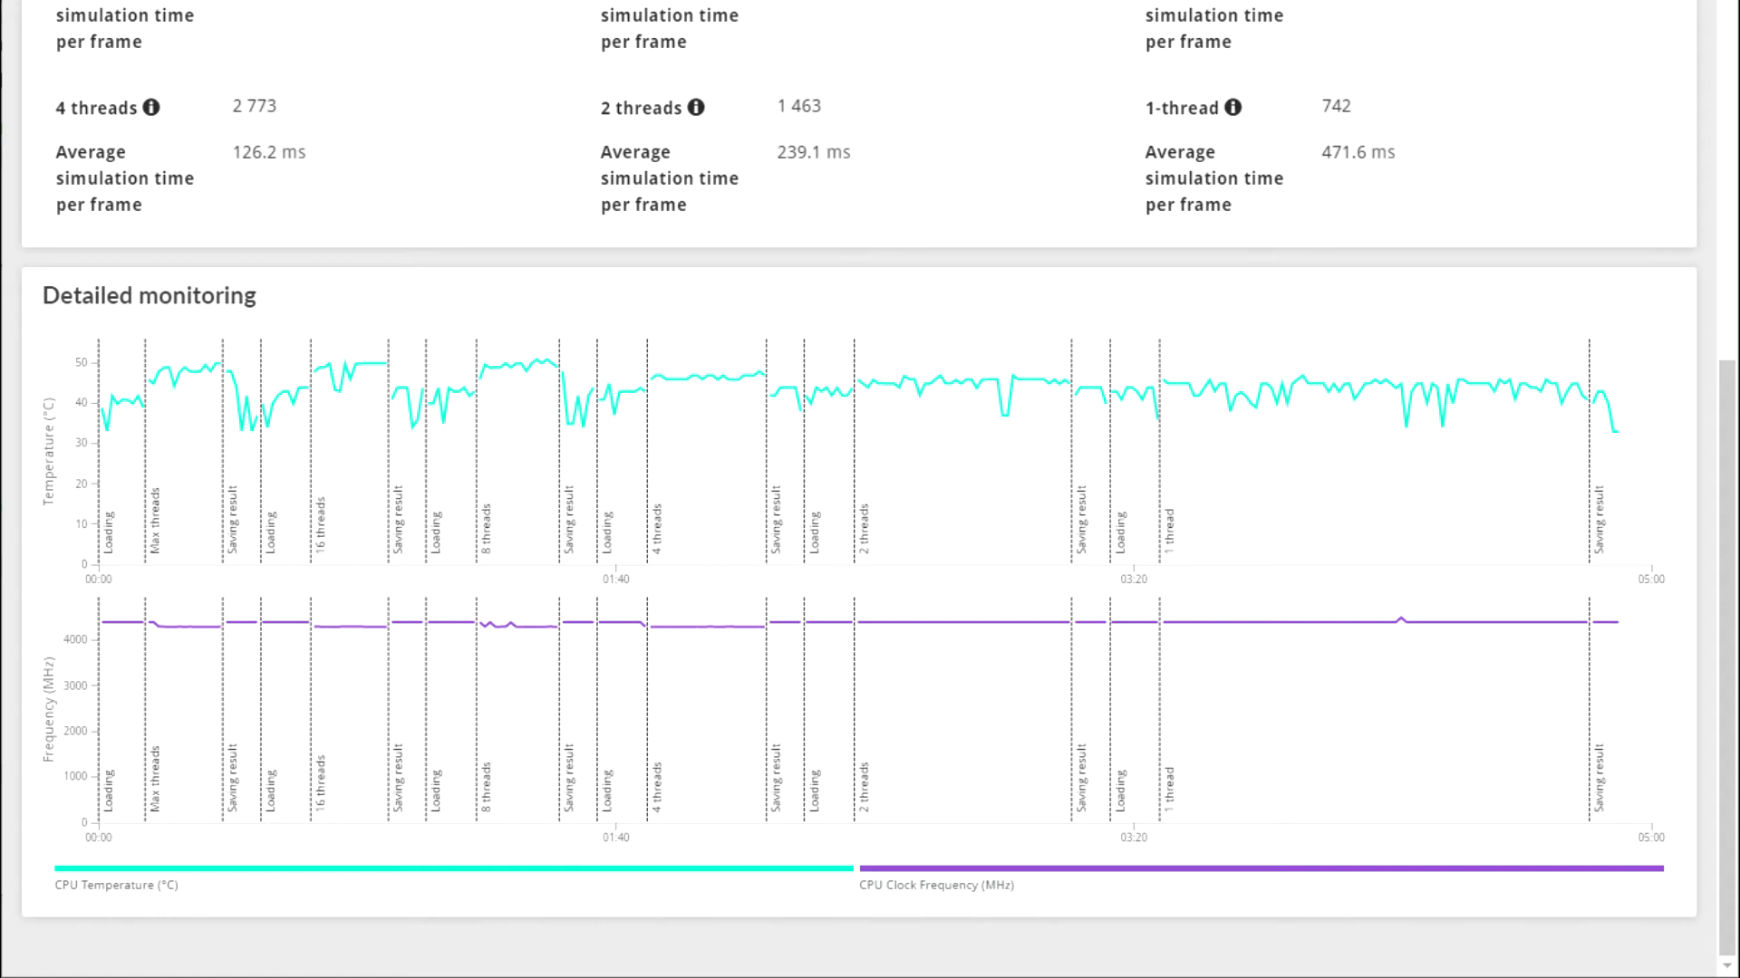